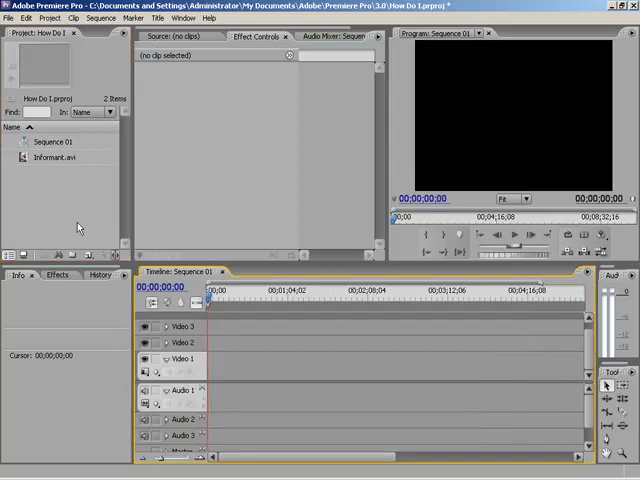
Step: Select Informant.avi in the Project panel to show its thumbnail and media details
left_click(58, 156)
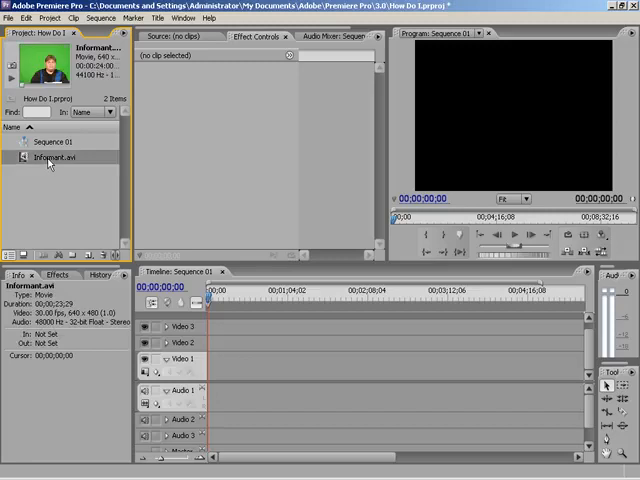